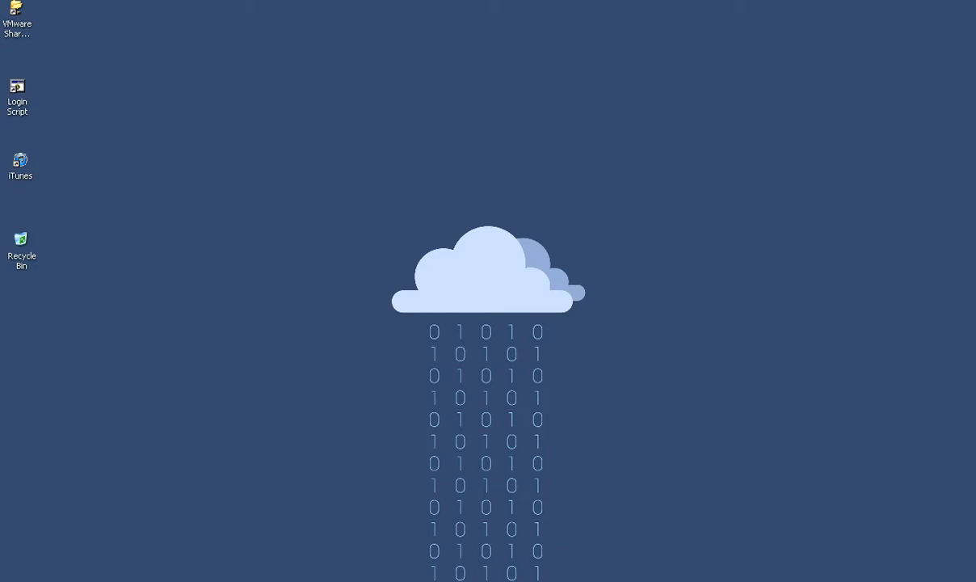
pyautogui.click(20, 166)
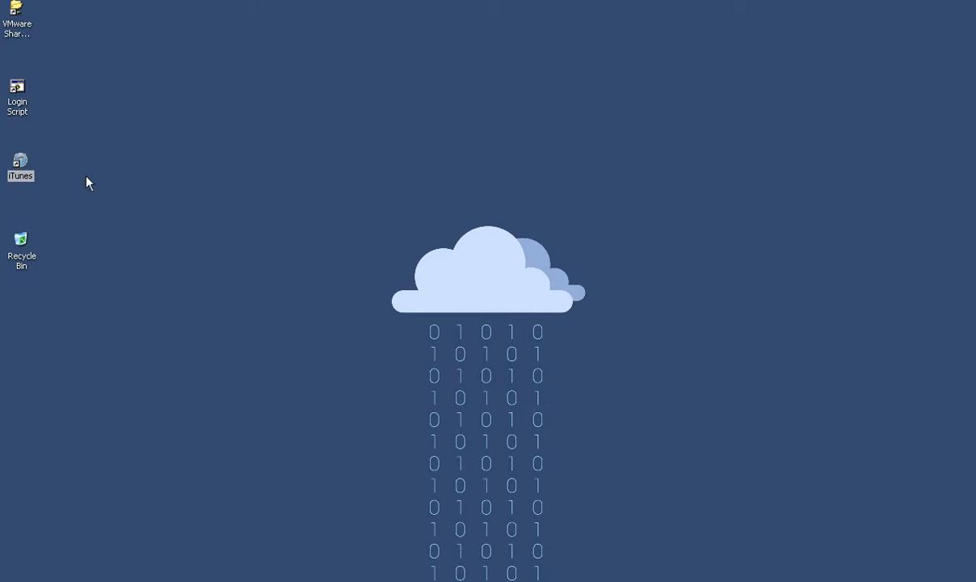
pyautogui.doubleClick(20, 166)
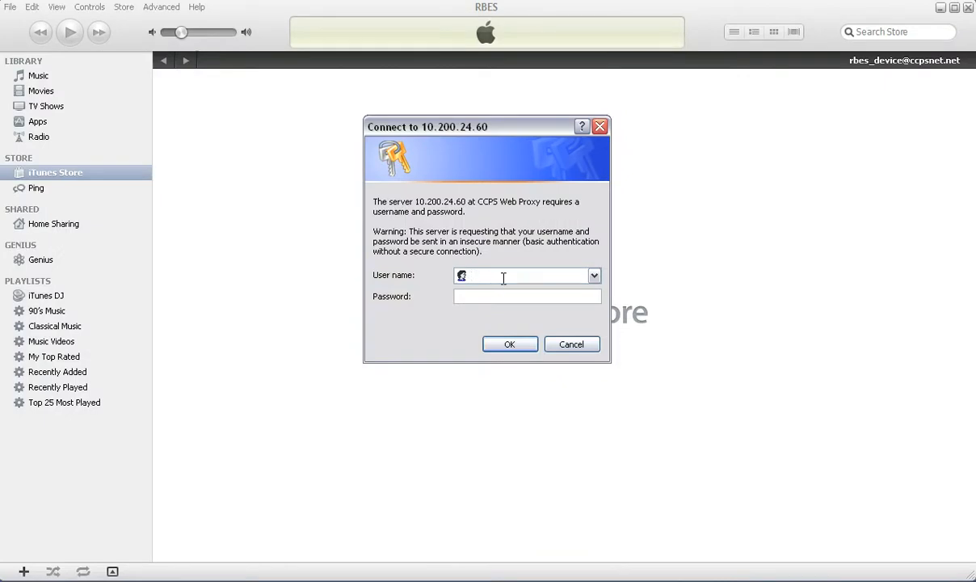
pyautogui.write('jasonh_Buck')
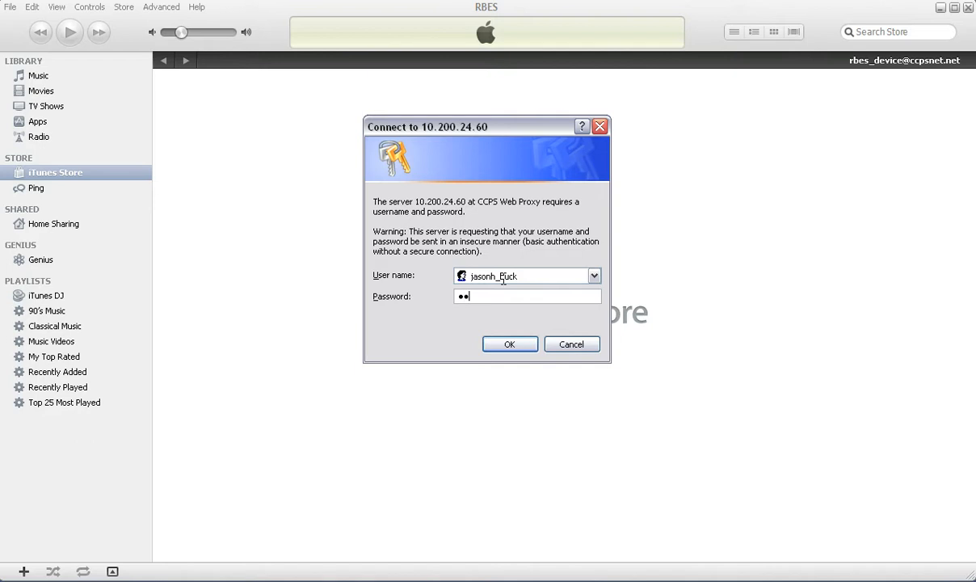
pyautogui.click(509, 343)
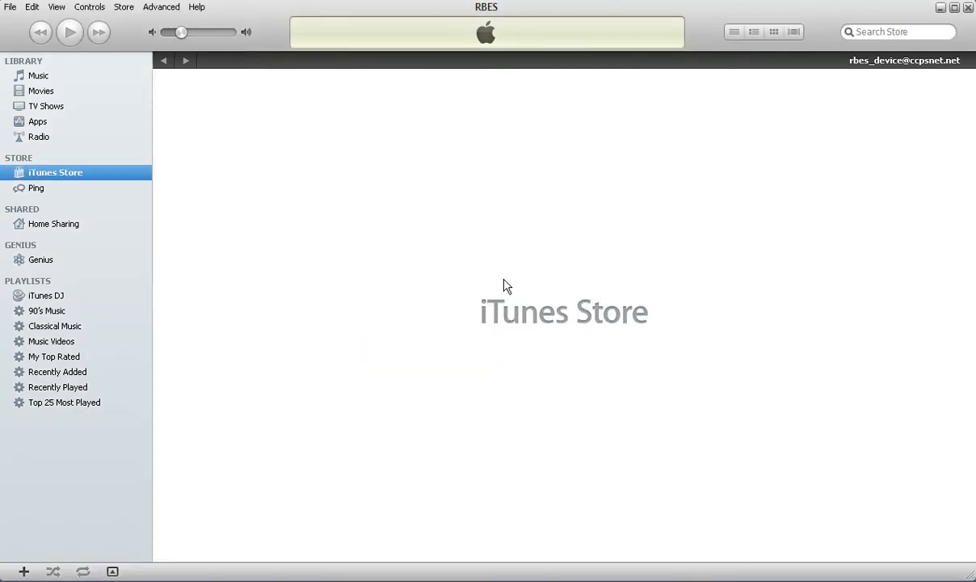
pyautogui.click(55, 172)
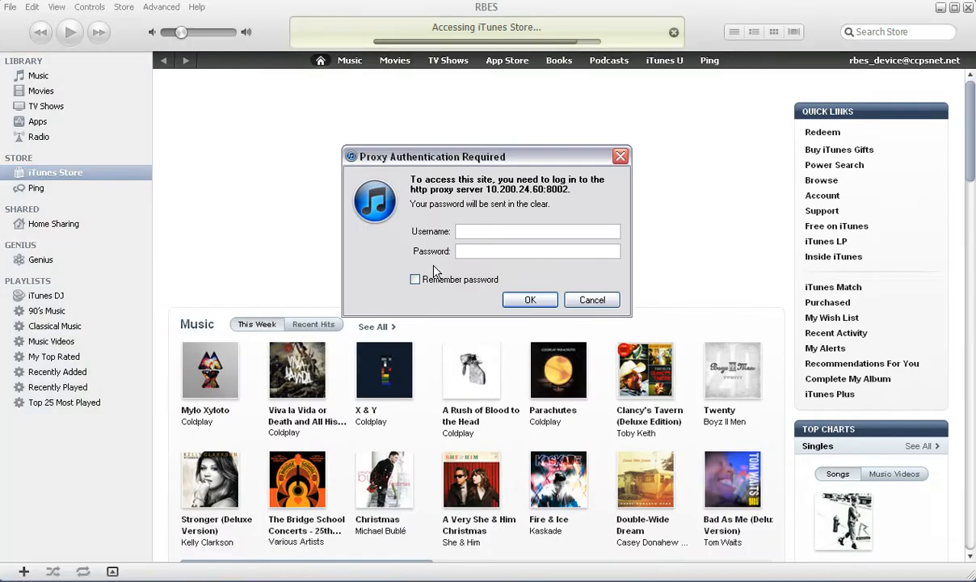
pyautogui.write('jasonh_buc')
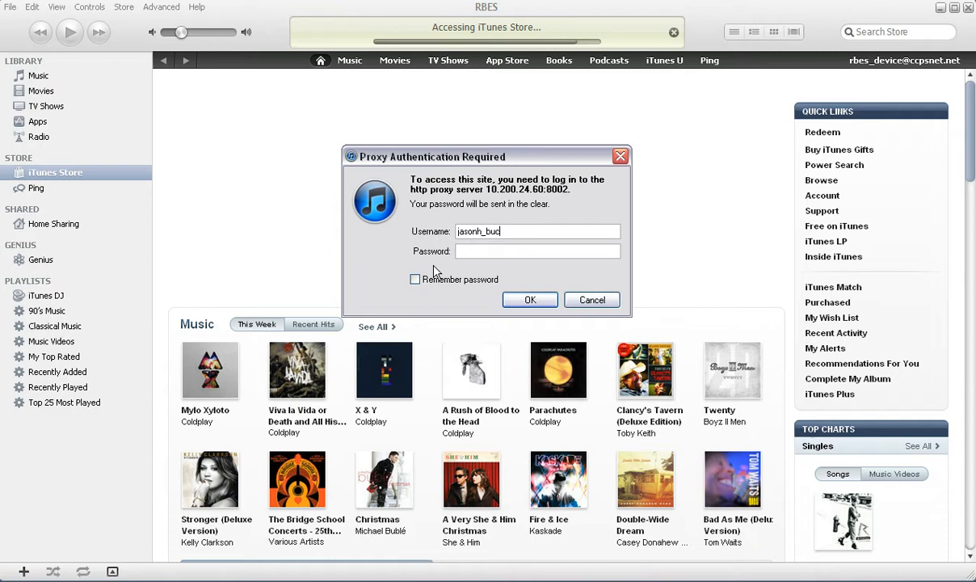
pyautogui.write('•••••')
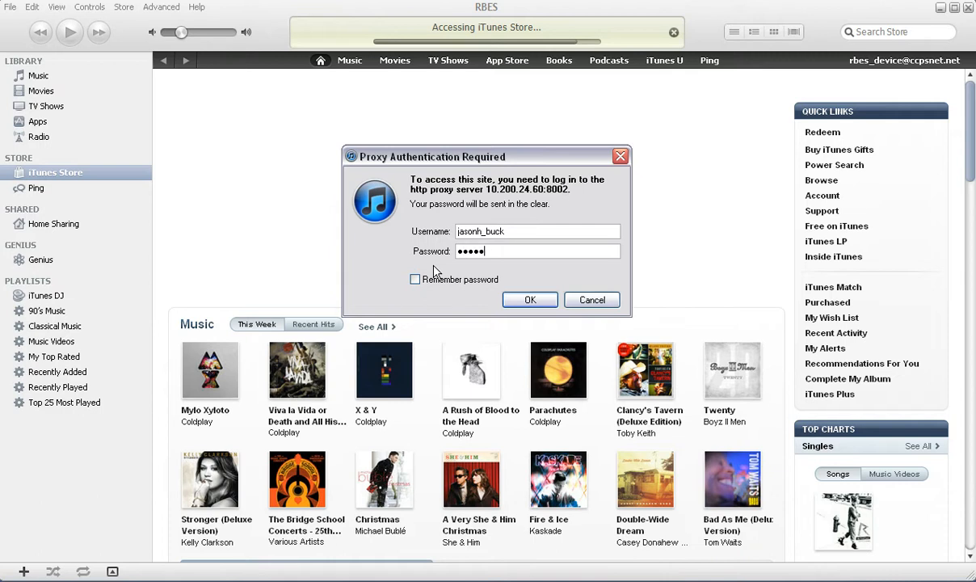
pyautogui.click(530, 300)
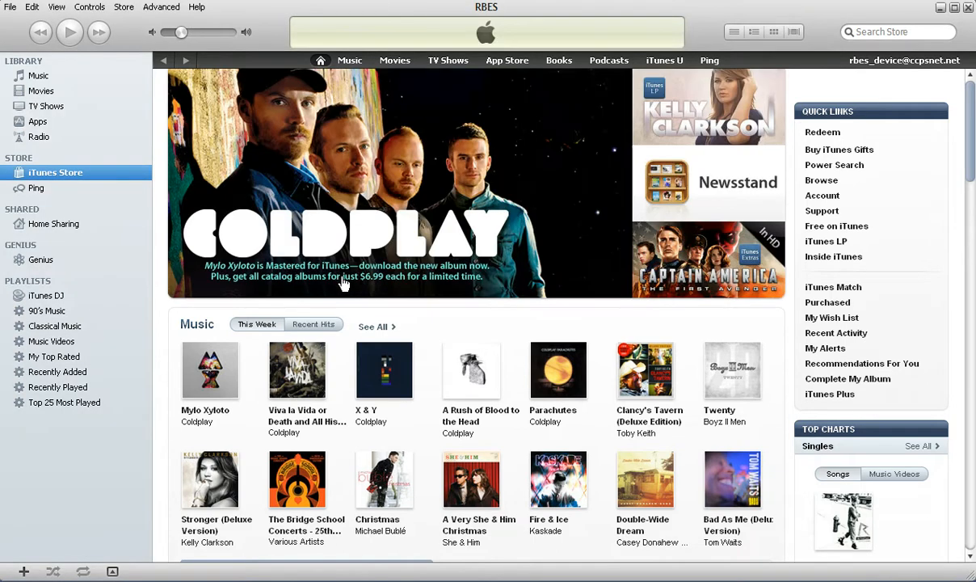
pyautogui.moveTo(168, 105)
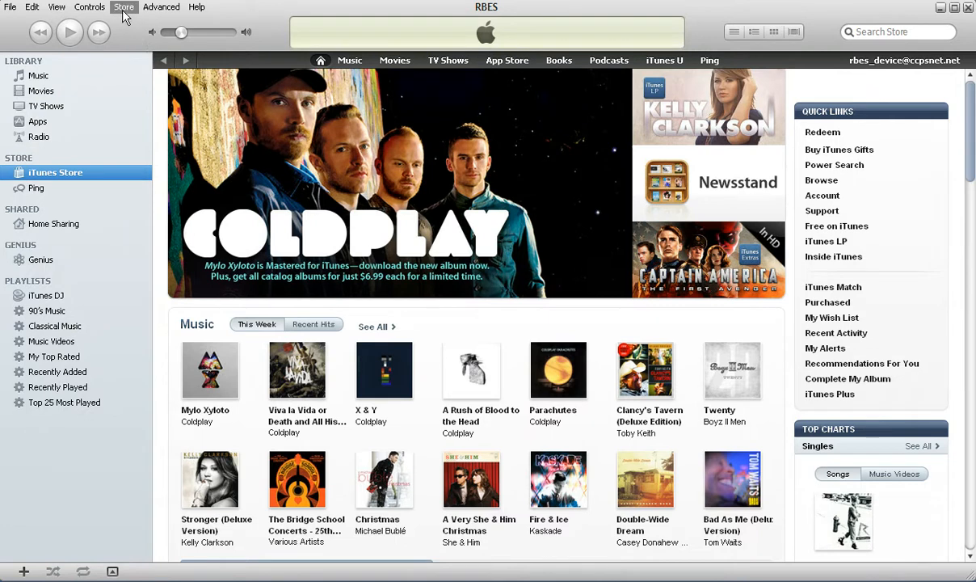
# - Deauthorize this computer from the Store menu, confirming with the Apple ID password
pyautogui.click(124, 6)
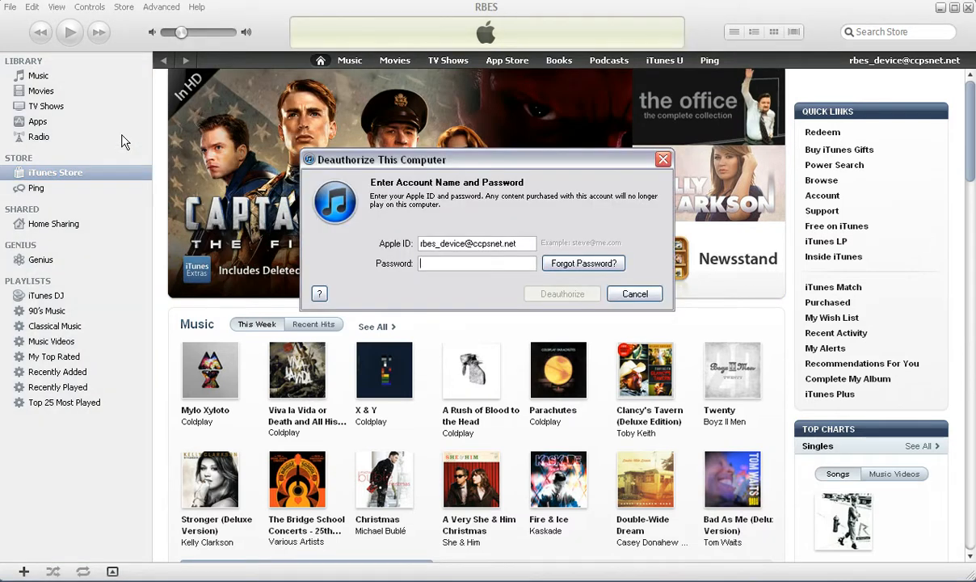
pyautogui.write('•••••')
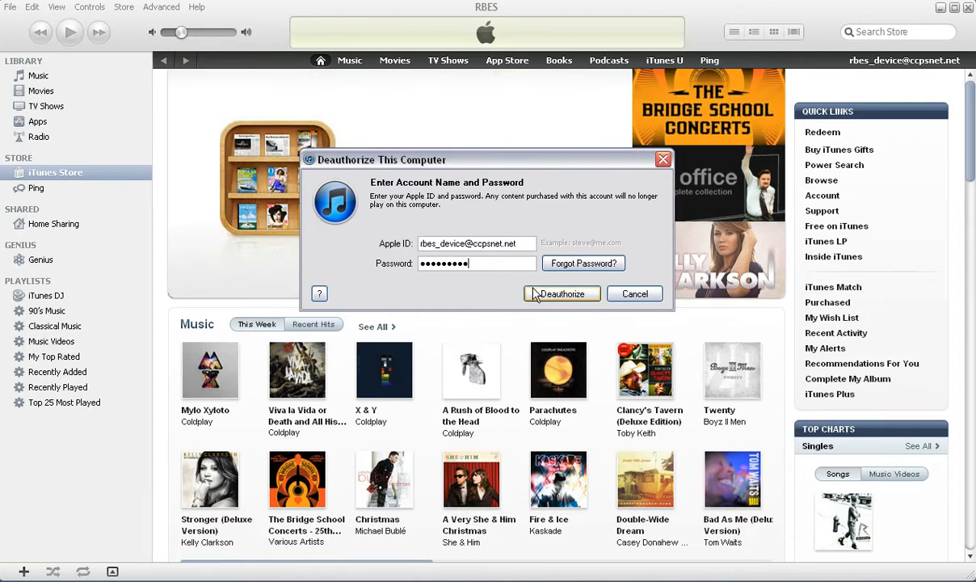
pyautogui.click(562, 294)
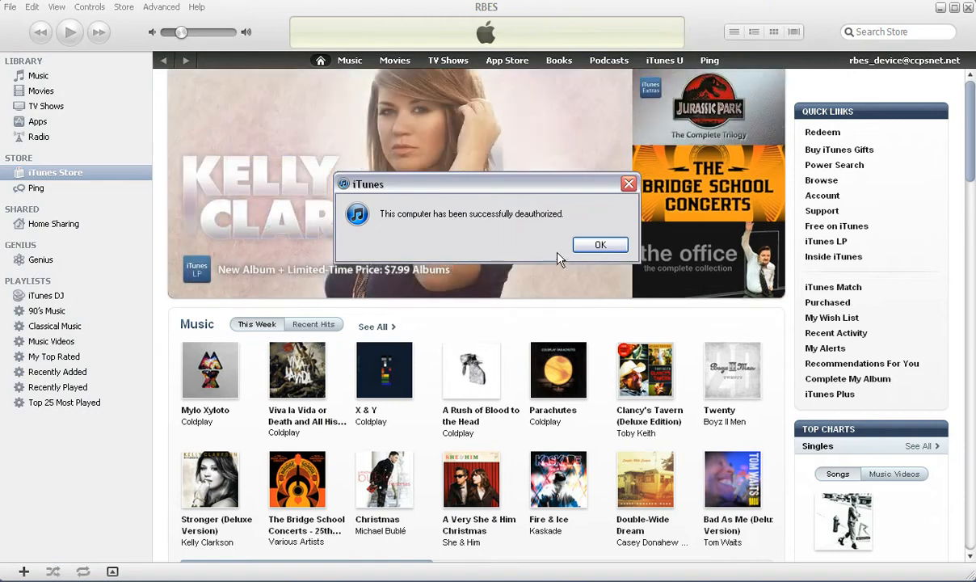
# - Acknowledge the successful deauthorization message with OK
pyautogui.click(600, 244)
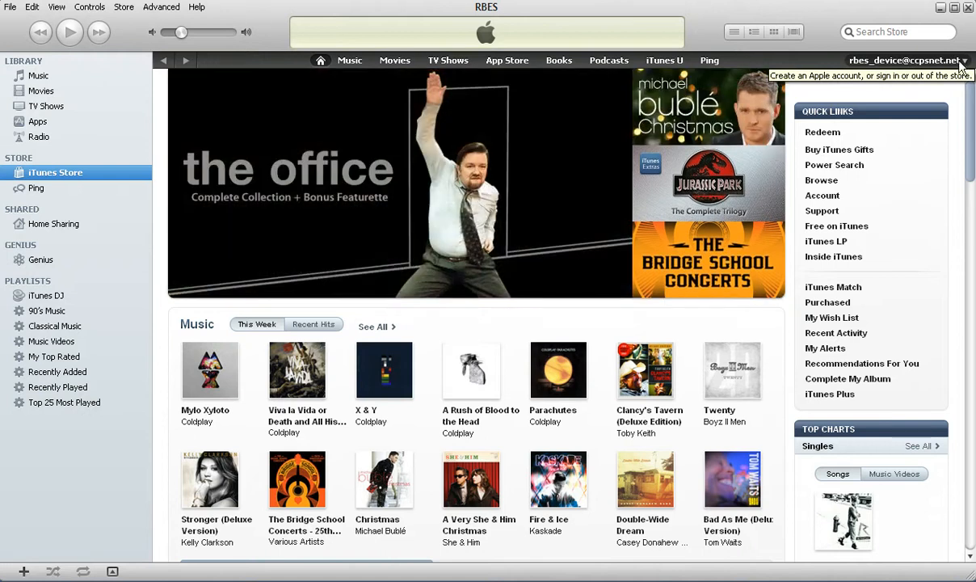
pyautogui.moveTo(968, 68)
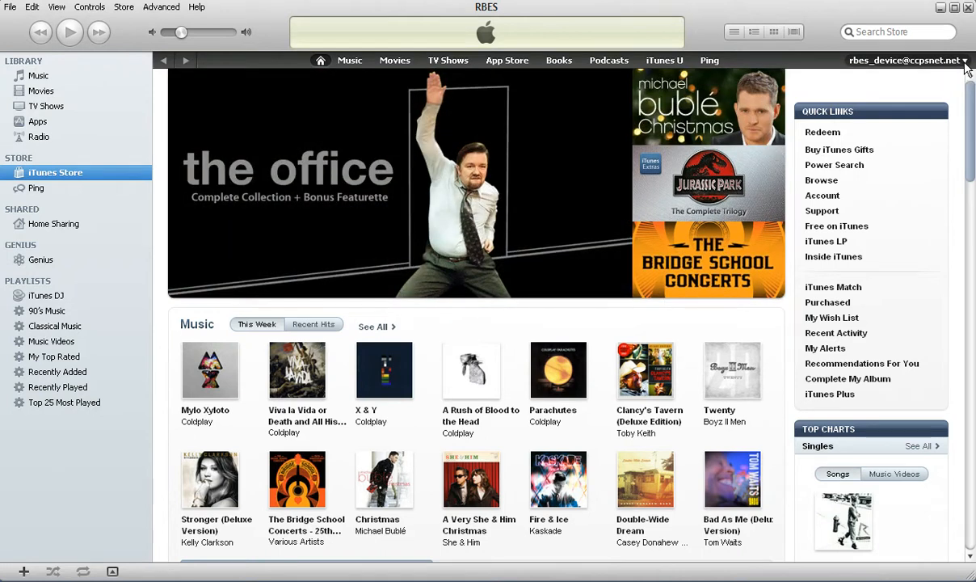